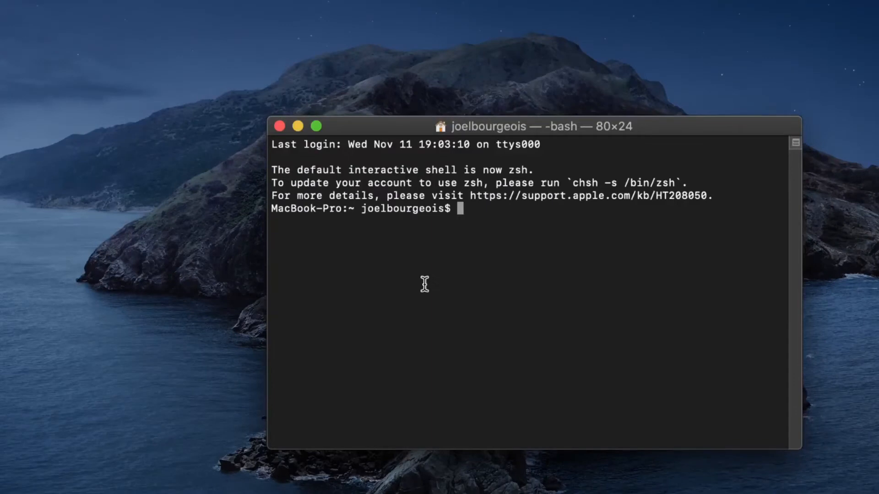
Step: Start a cd command at the home prompt of the new shell
type("cd")
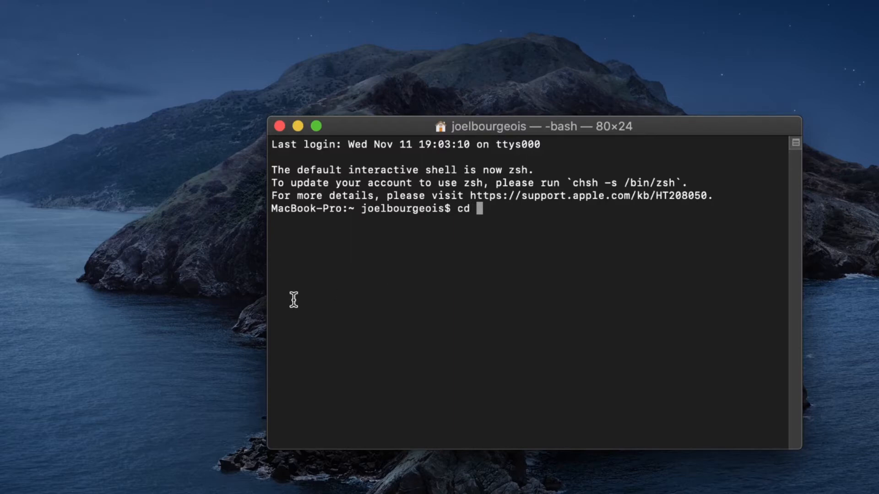
mouse_move(281, 306)
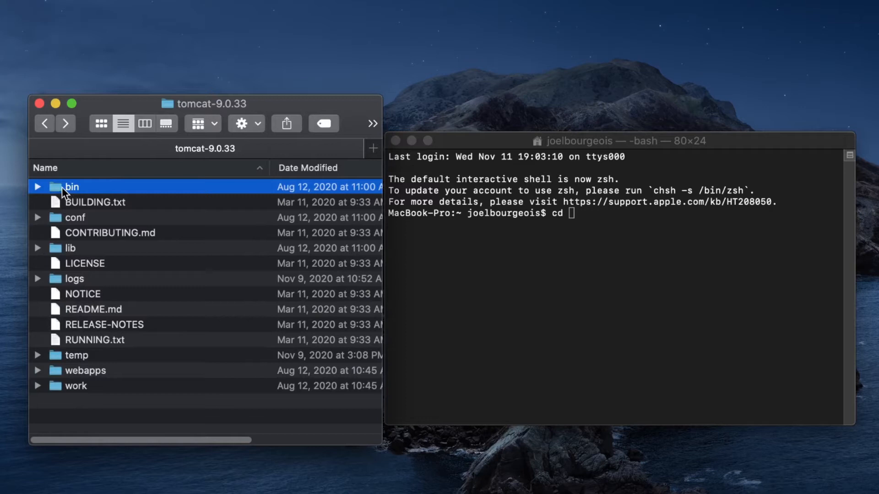
Step: Drop the tomcat-9.0.33 bin folder from Finder to complete the cd path
left_click_drag(70, 186, 600, 219)
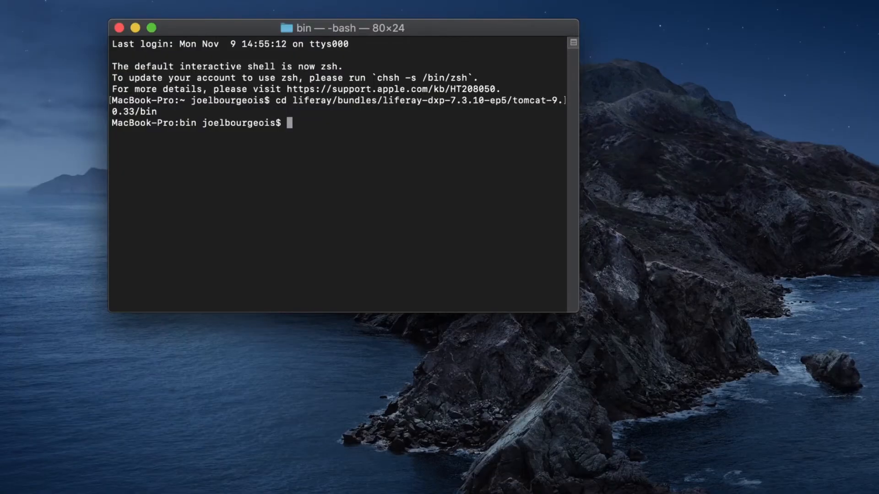
Step: Enter ./catalina.sh at the prompt inside the Tomcat bin directory
type("./")
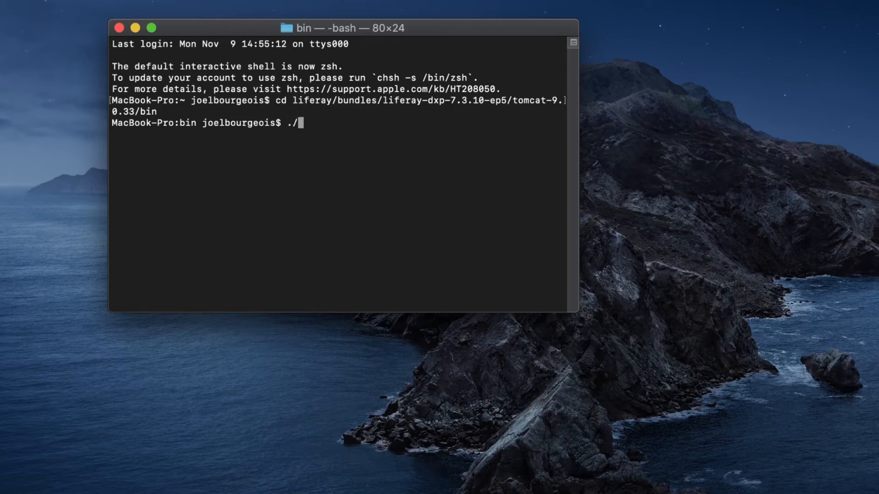
type("catal")
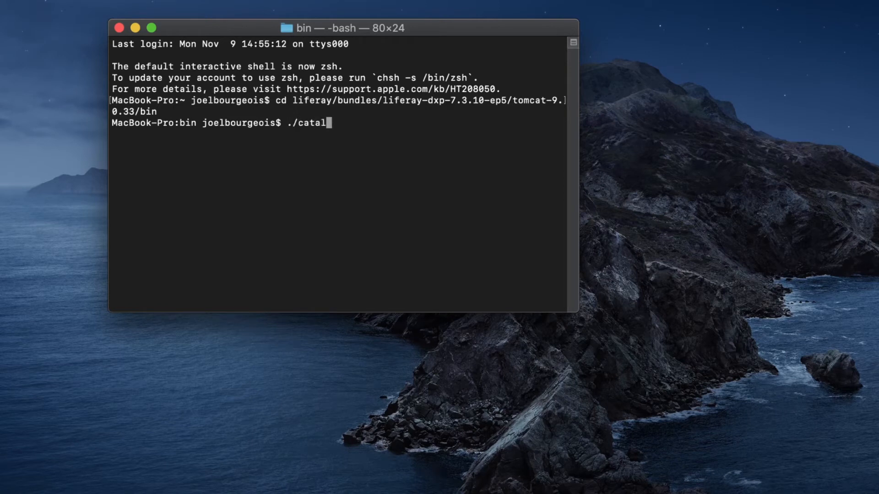
type("ina")
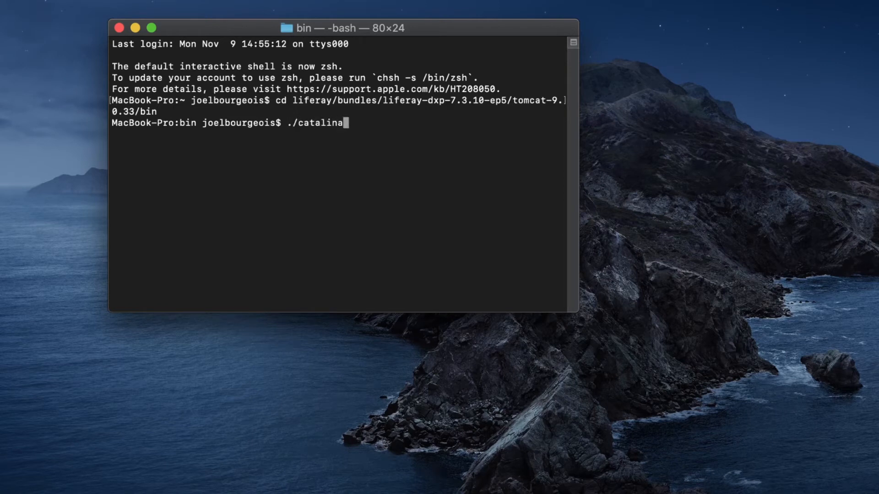
type(".sh")
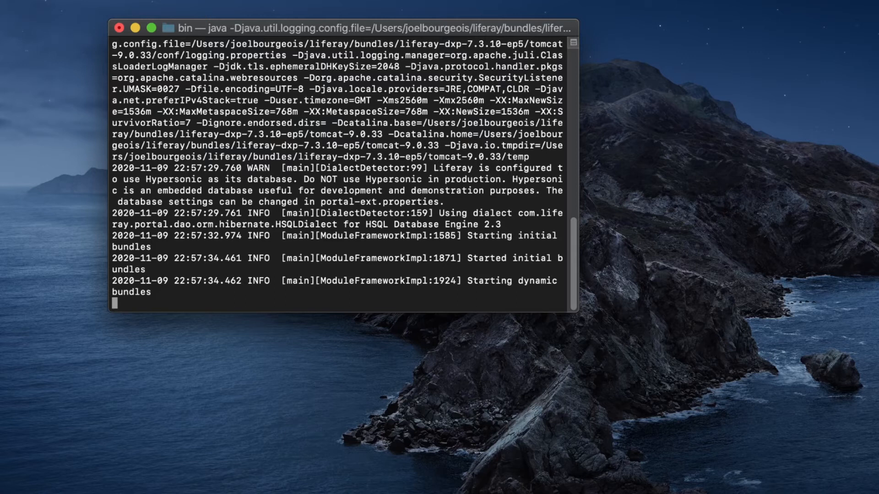
Step: Scroll through the Tomcat startup log as Liferay loads its bundles
scroll("down", 3)
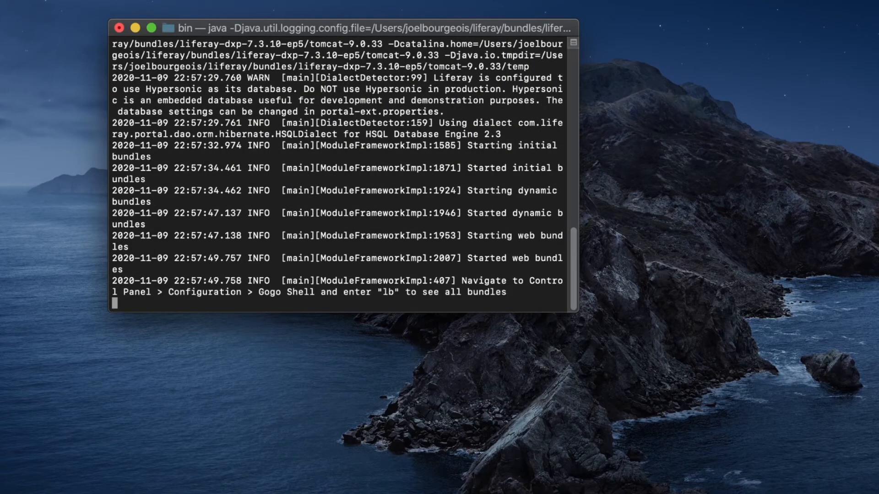
scroll("down", 3)
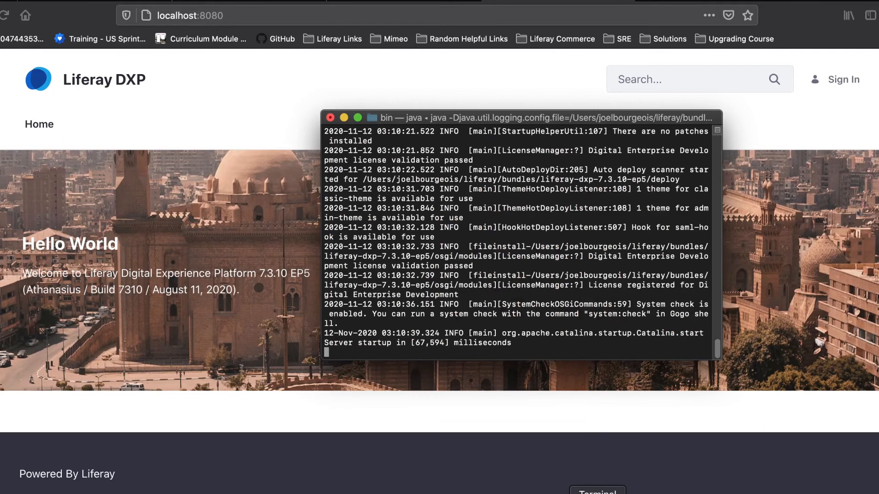
mouse_move(496, 249)
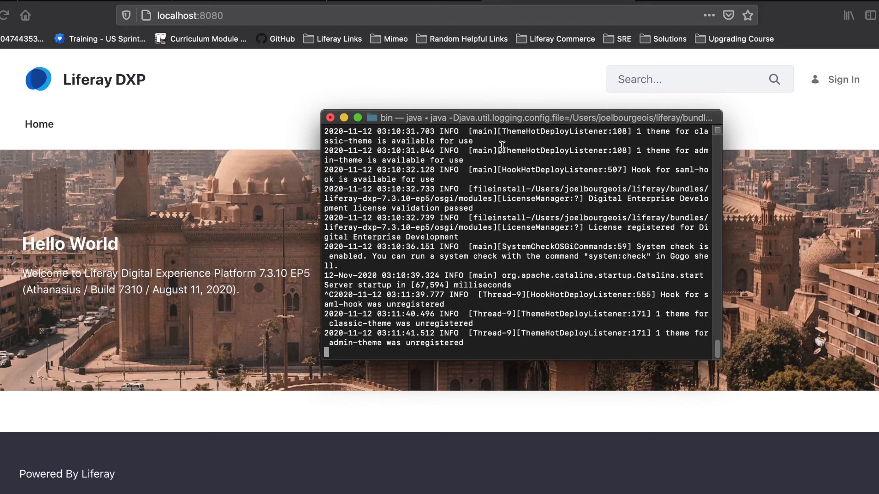
mouse_move(543, 206)
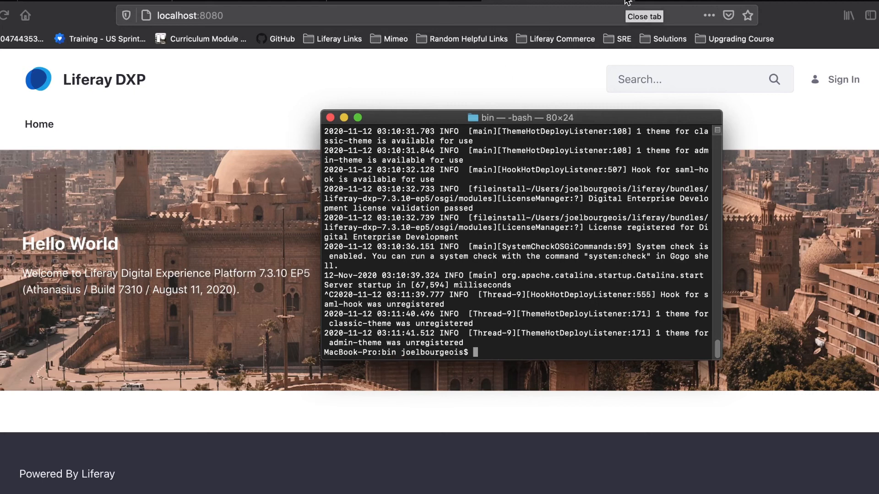
Step: Close the Liferay portal tab and enter ./catalina.sh run to restart Tomcat
left_click(644, 16)
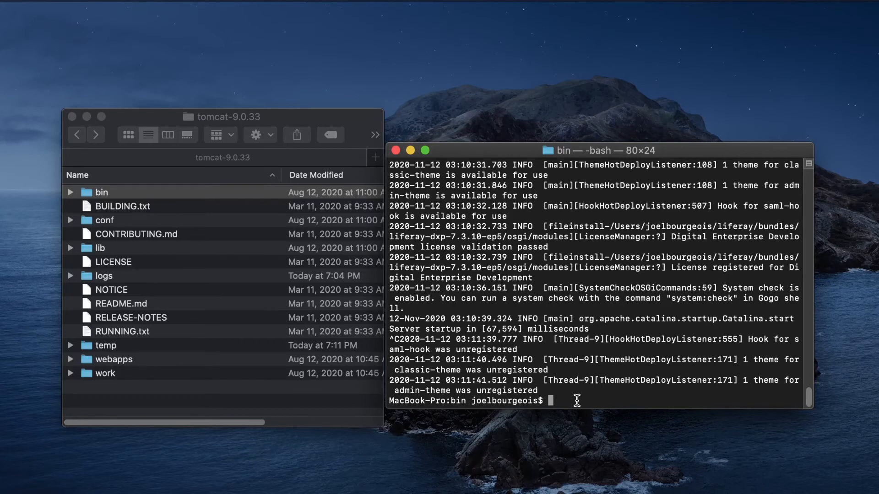
type("./catalina.sh run")
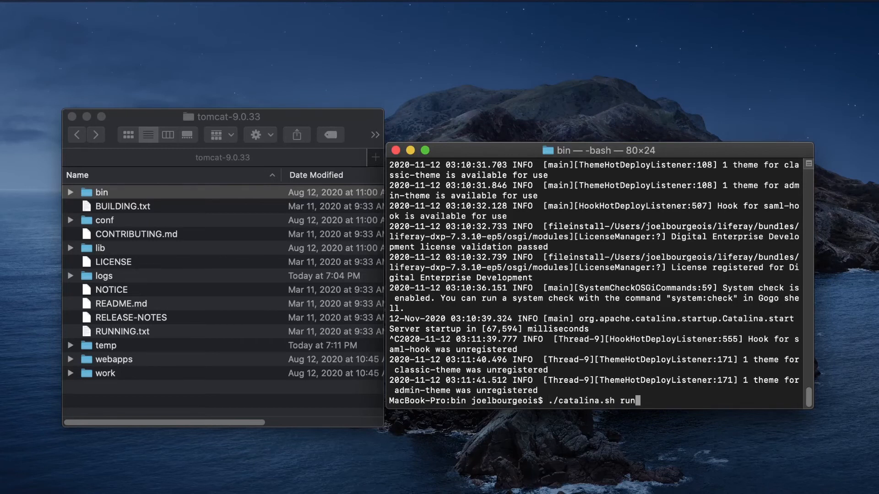